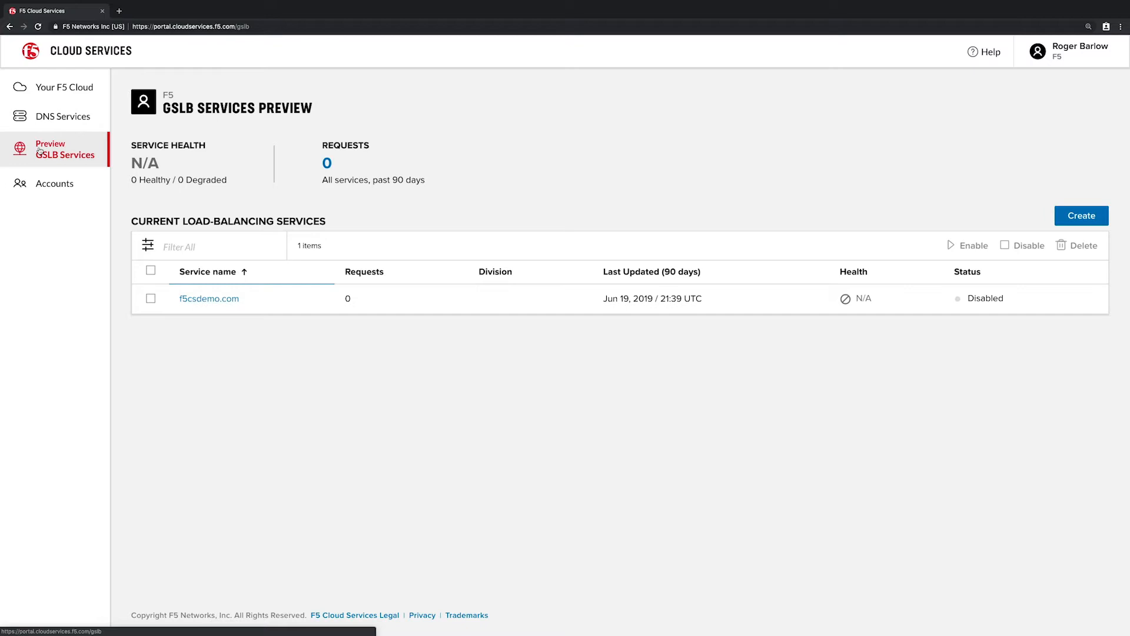
mouse_move(192, 299)
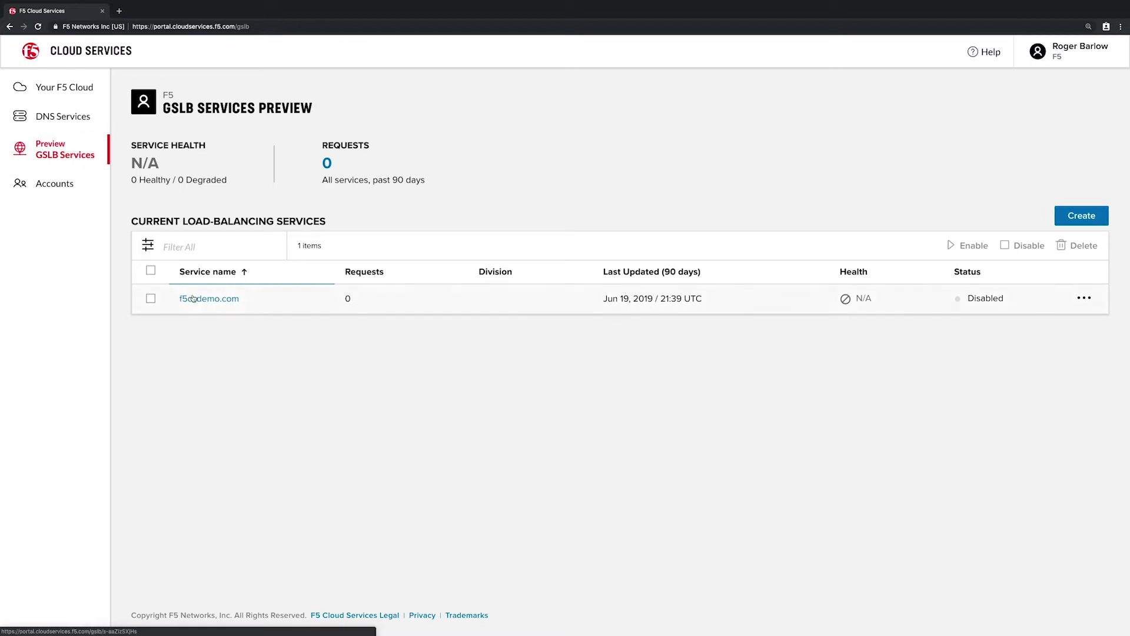
Open the f5csdemo.com GSLB service from the Current Load-Balancing Services table
left_click(209, 298)
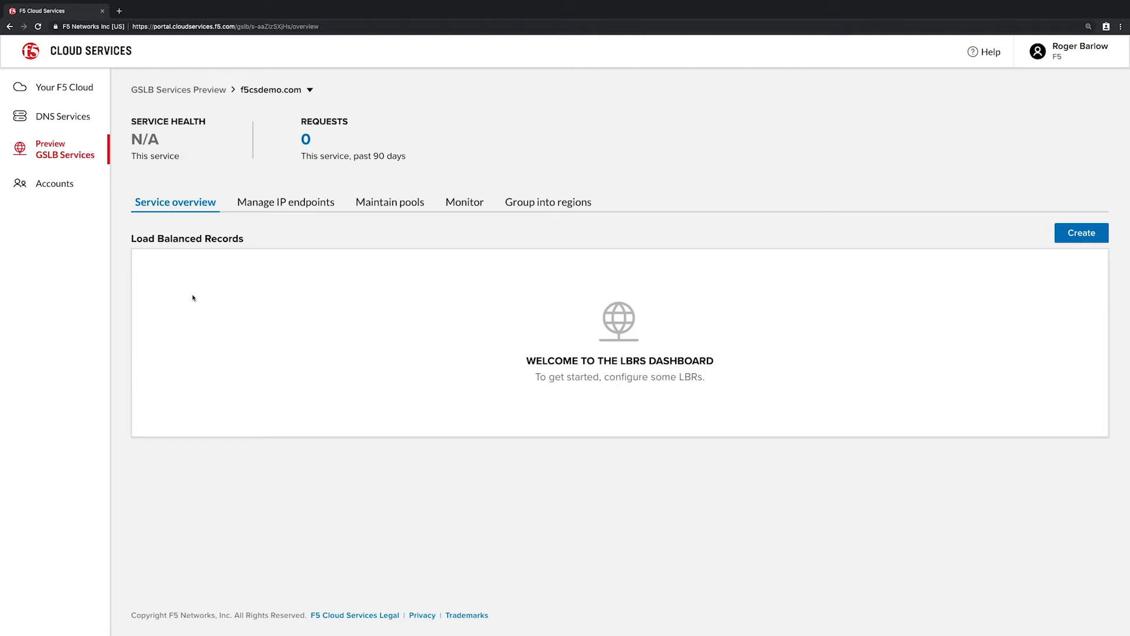
Review the service's four IP endpoints, then its EU Pool and Global Pool round-robin pools
left_click(285, 202)
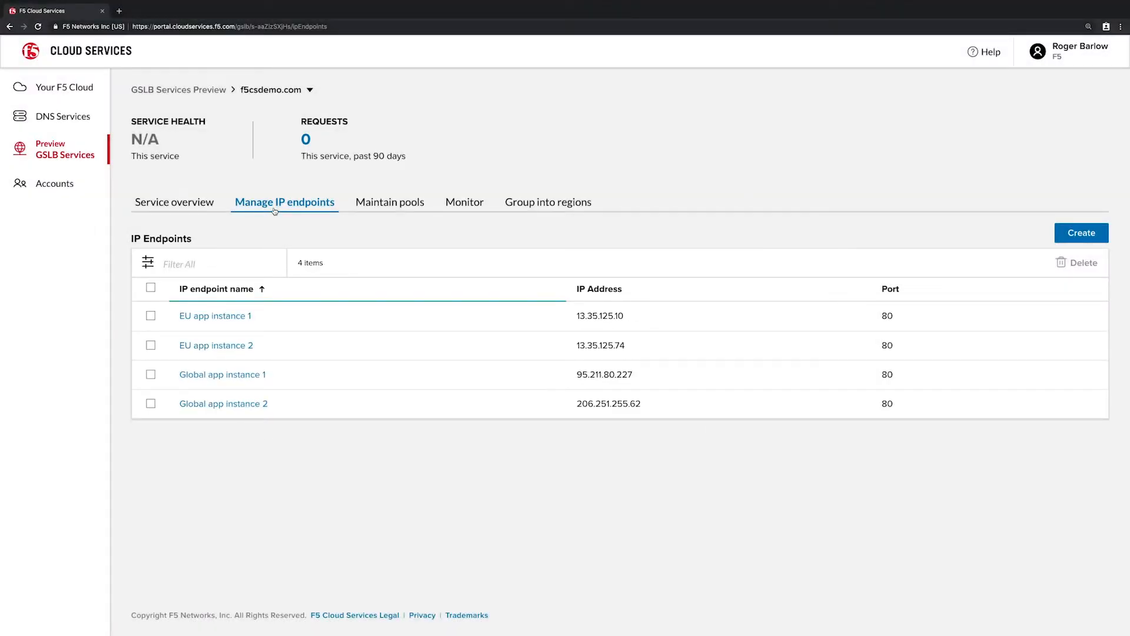
left_click(388, 202)
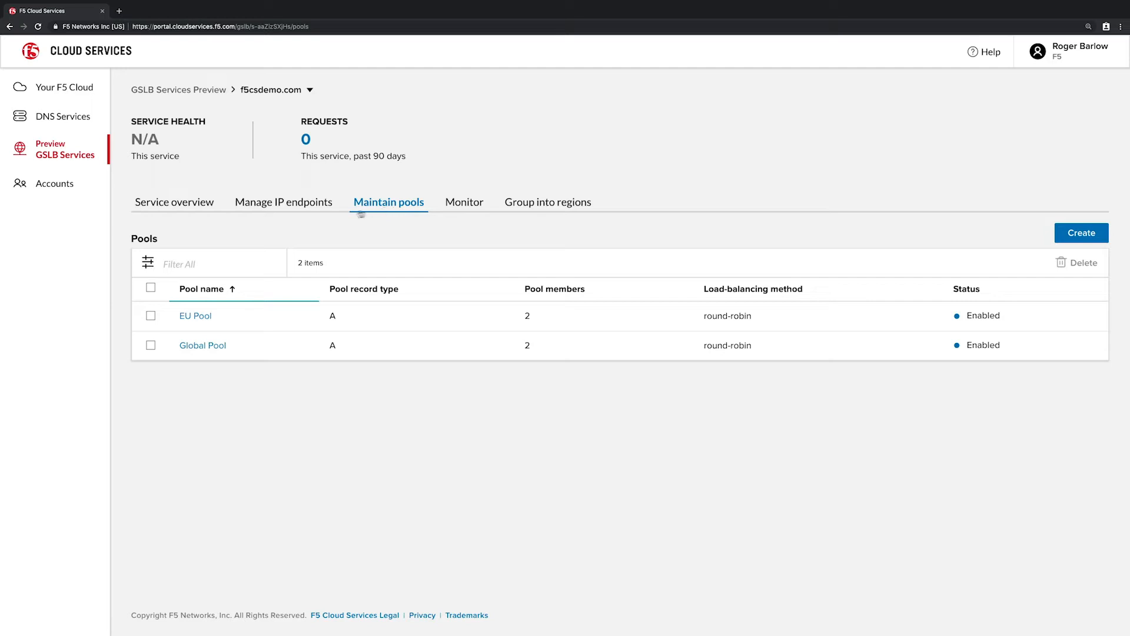
Look over the pools, then view the Web Site Monitor health check on http port 80
left_click(195, 315)
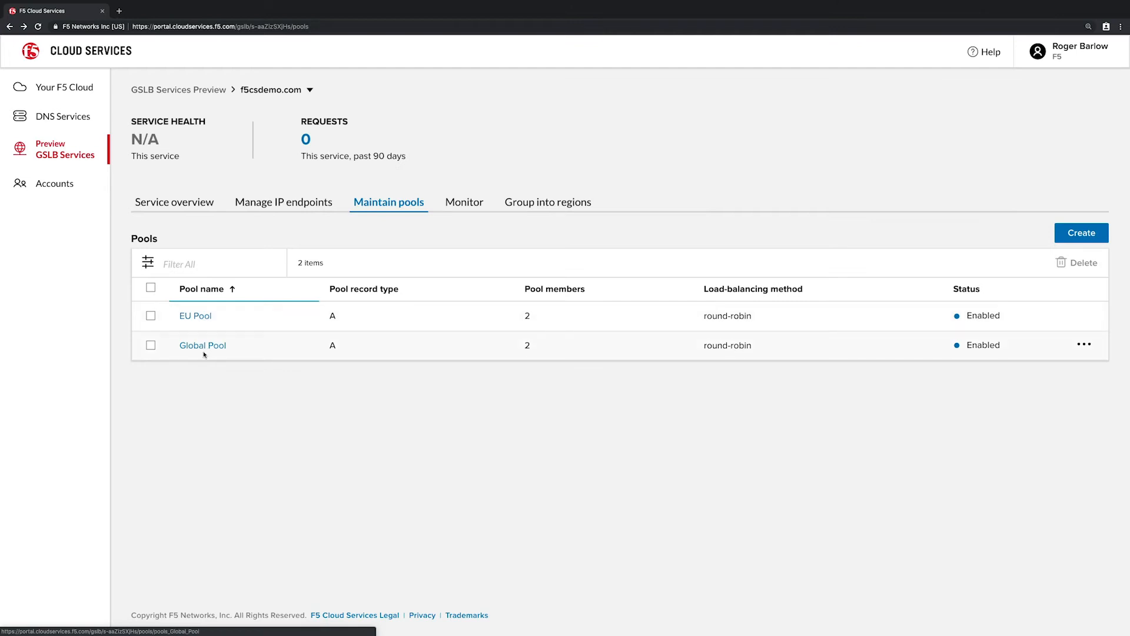
left_click(201, 345)
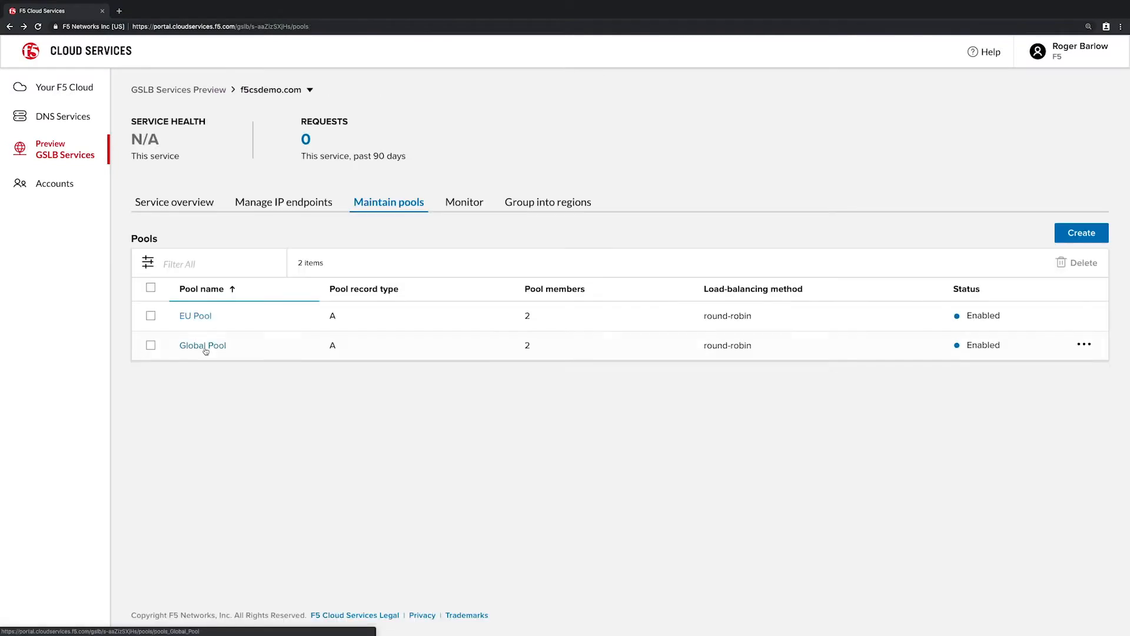
left_click(463, 202)
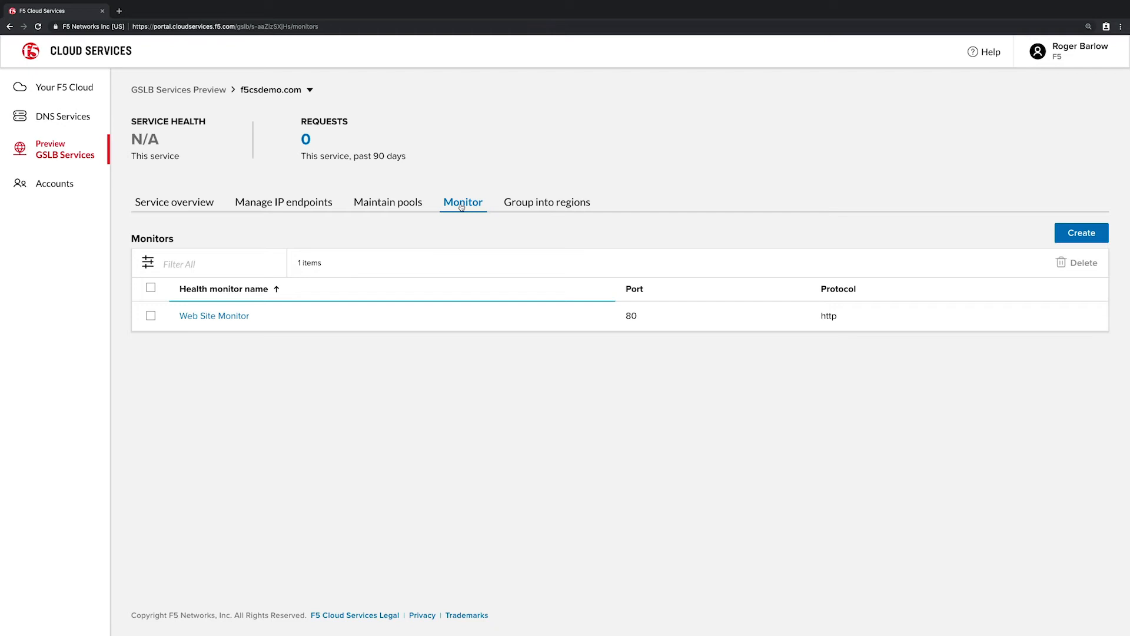
Review the Europe and Everywhere regions, then return to the empty service overview
left_click(546, 201)
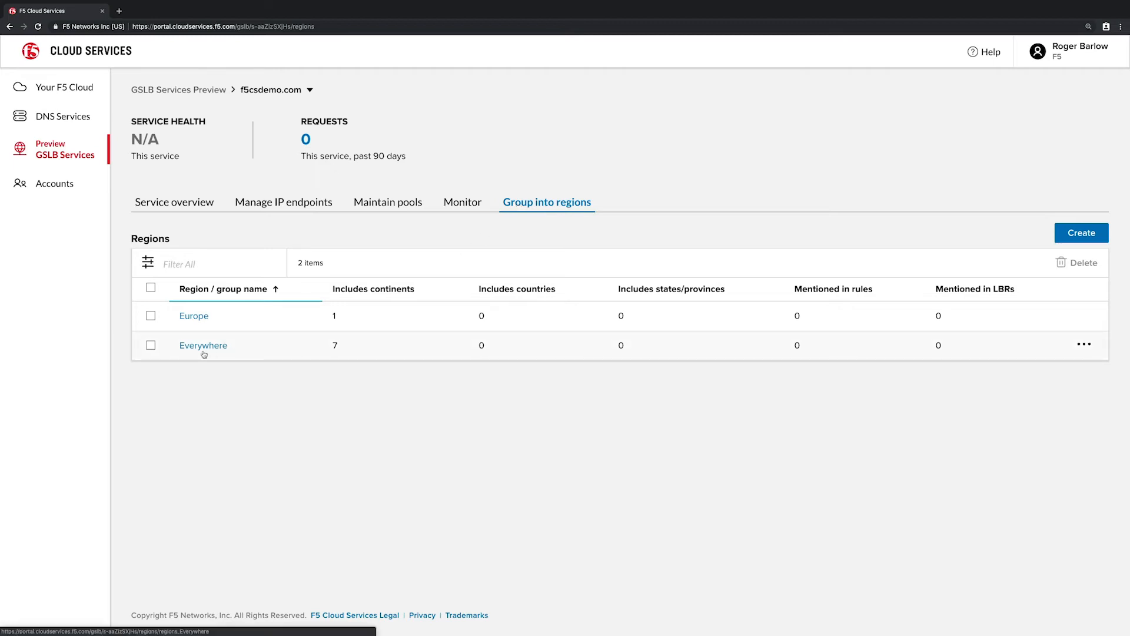
left_click(202, 345)
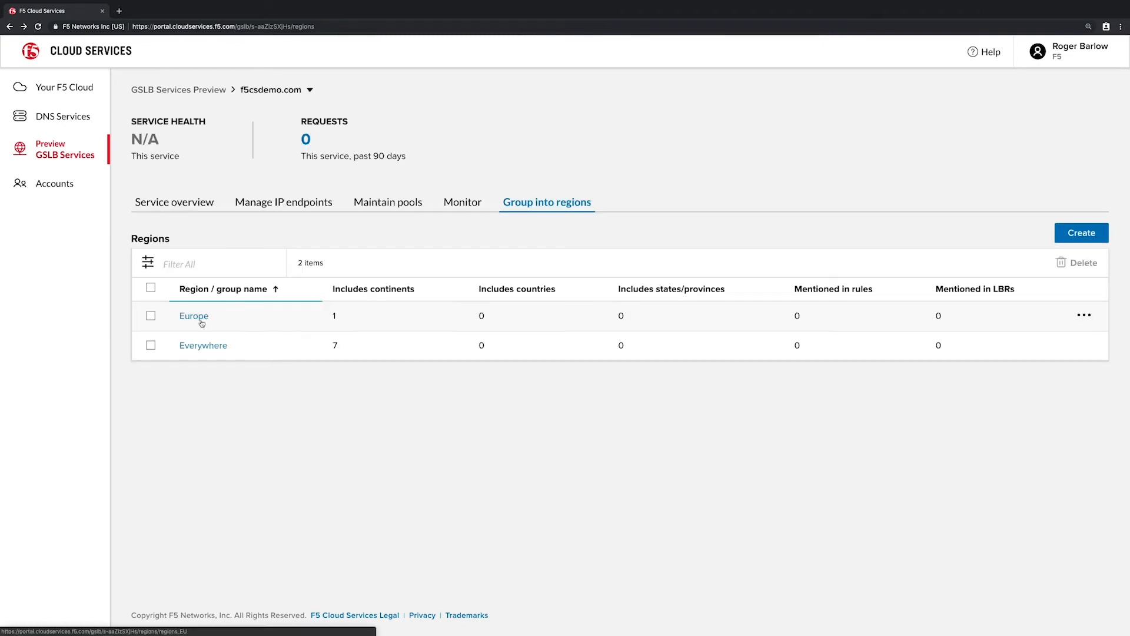
left_click(174, 201)
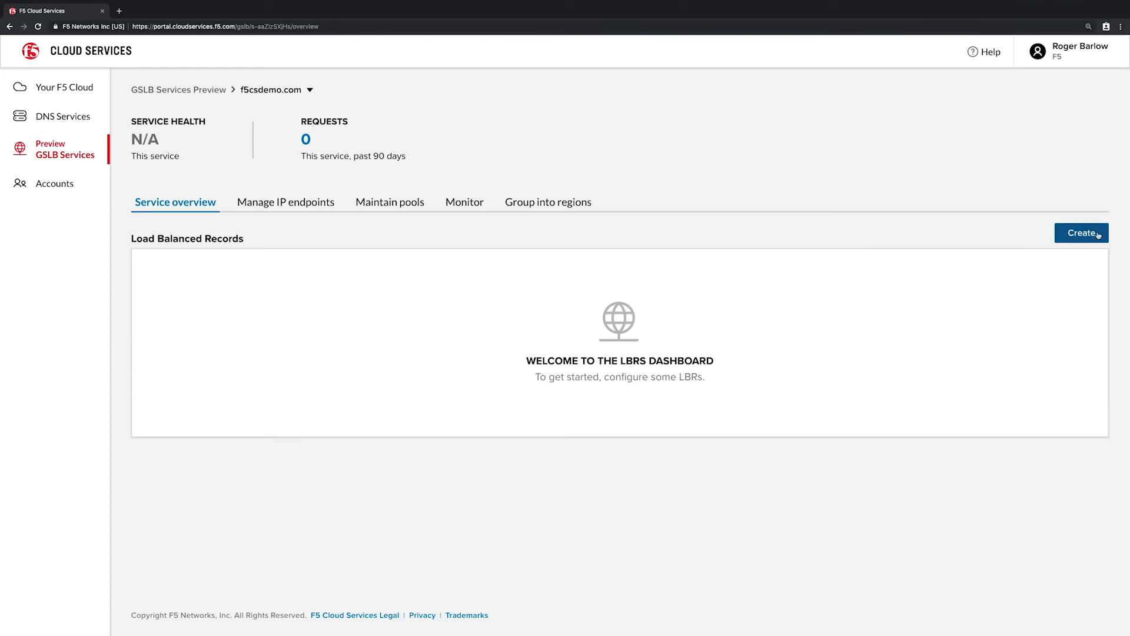
Create a load-balanced record named WEB SITE for hosts www and www*, type A, enabled
left_click(1081, 232)
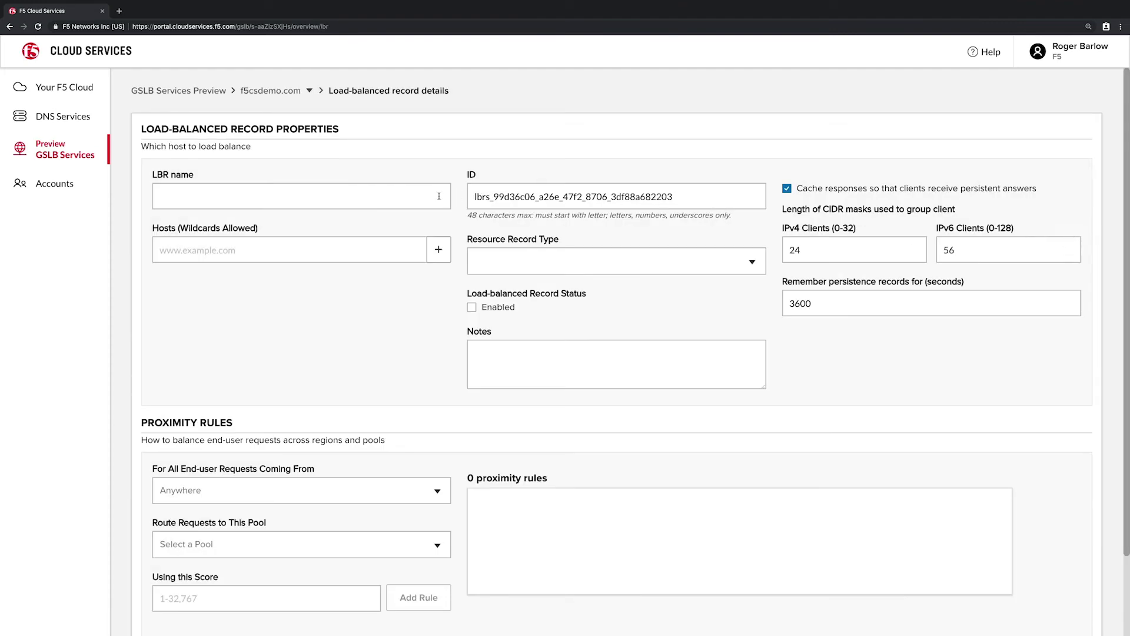
type("WEB")
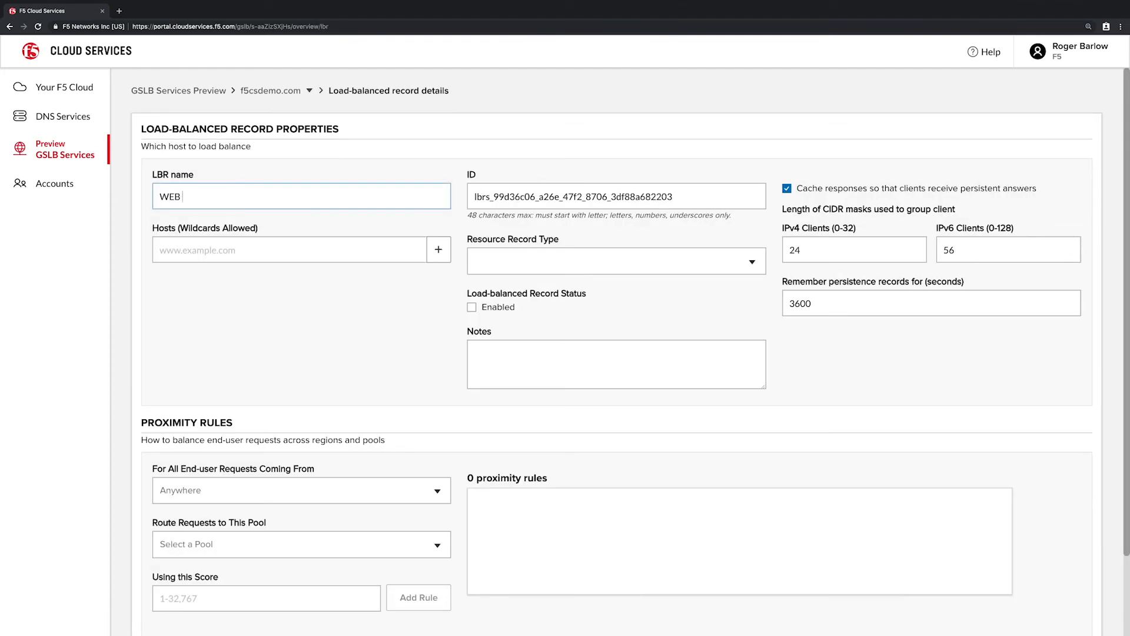
type("SITE")
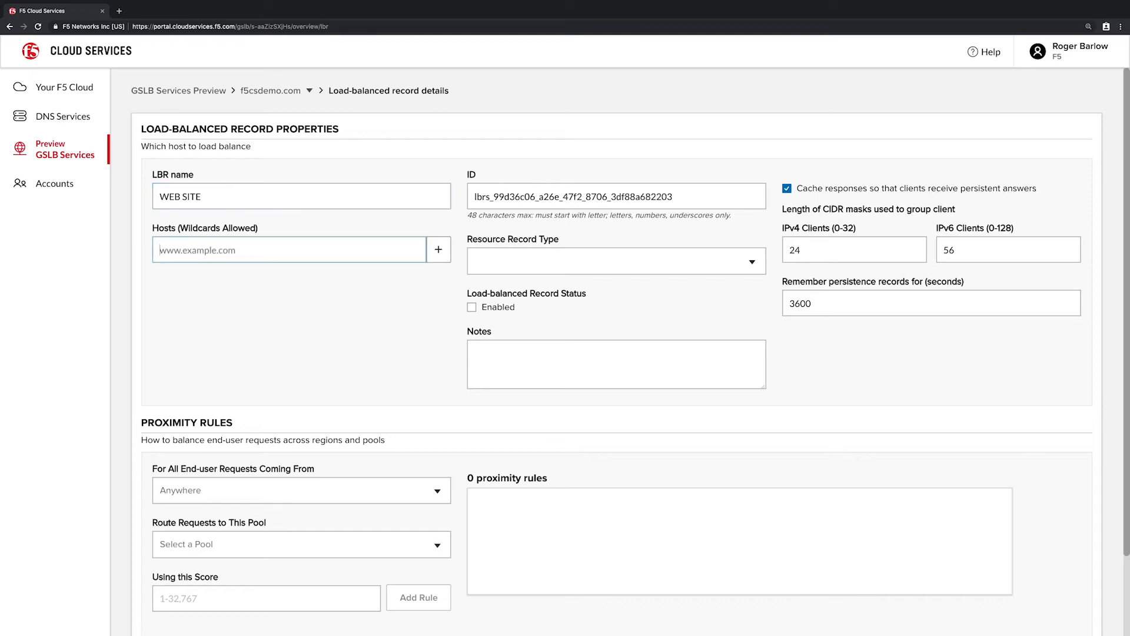
type("www*")
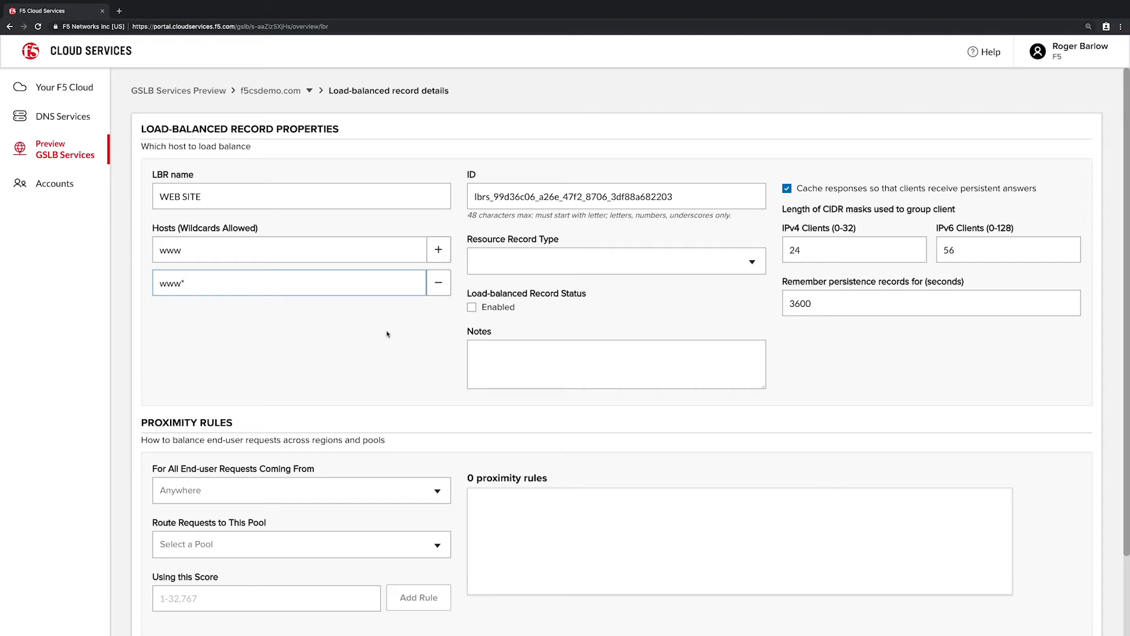
left_click(616, 261)
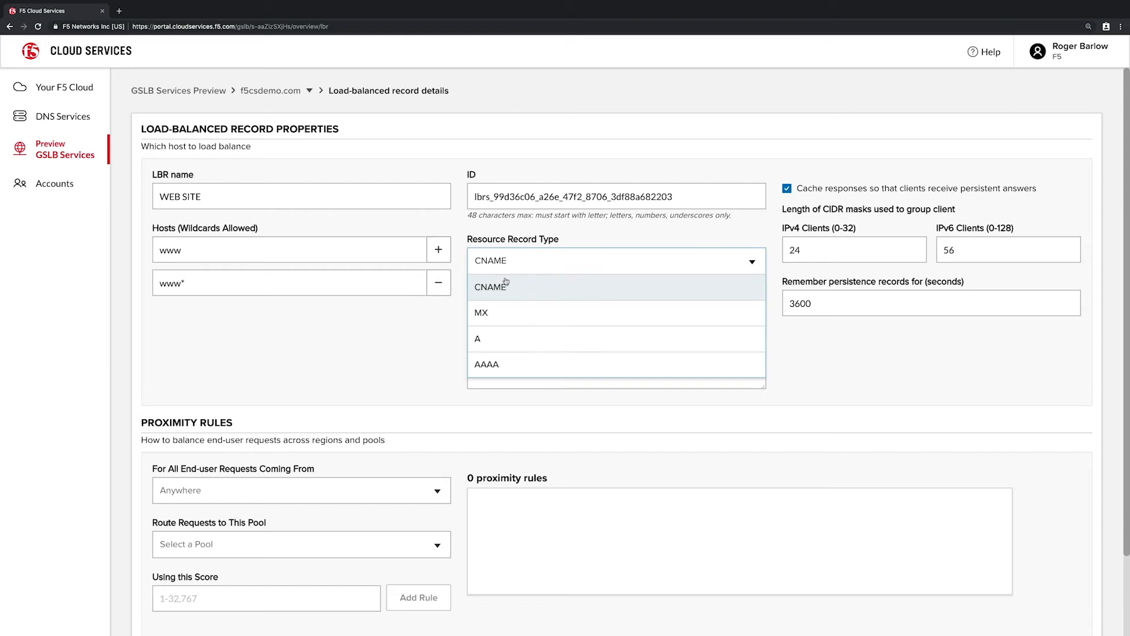
left_click(478, 339)
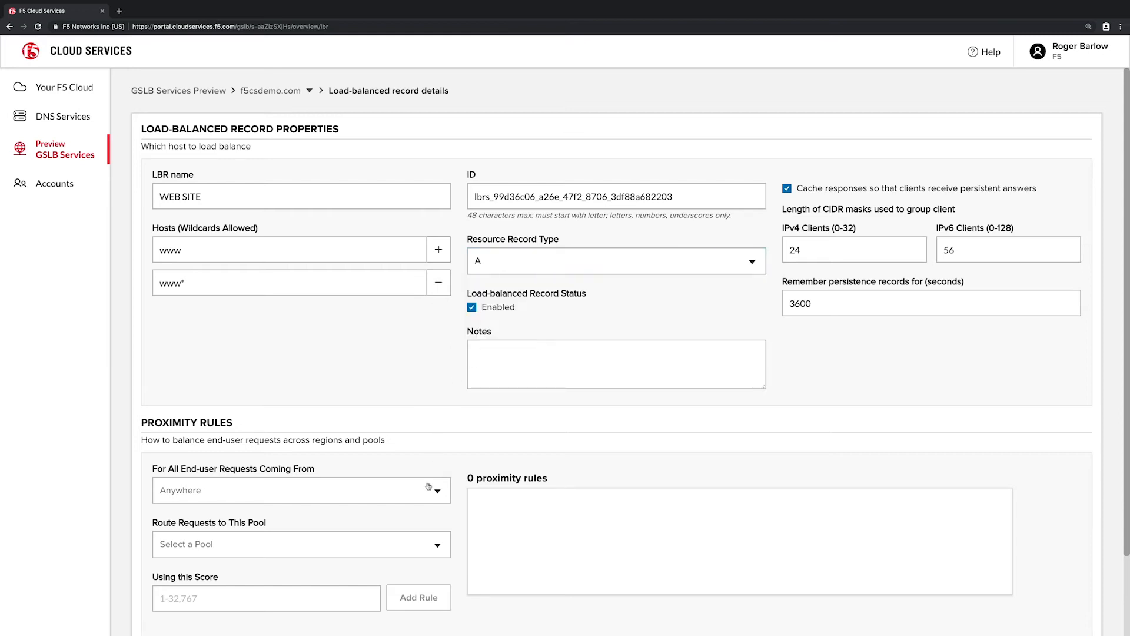
Add a proximity rule routing Everywhere requests to Global Pool with score 50
left_click(301, 490)
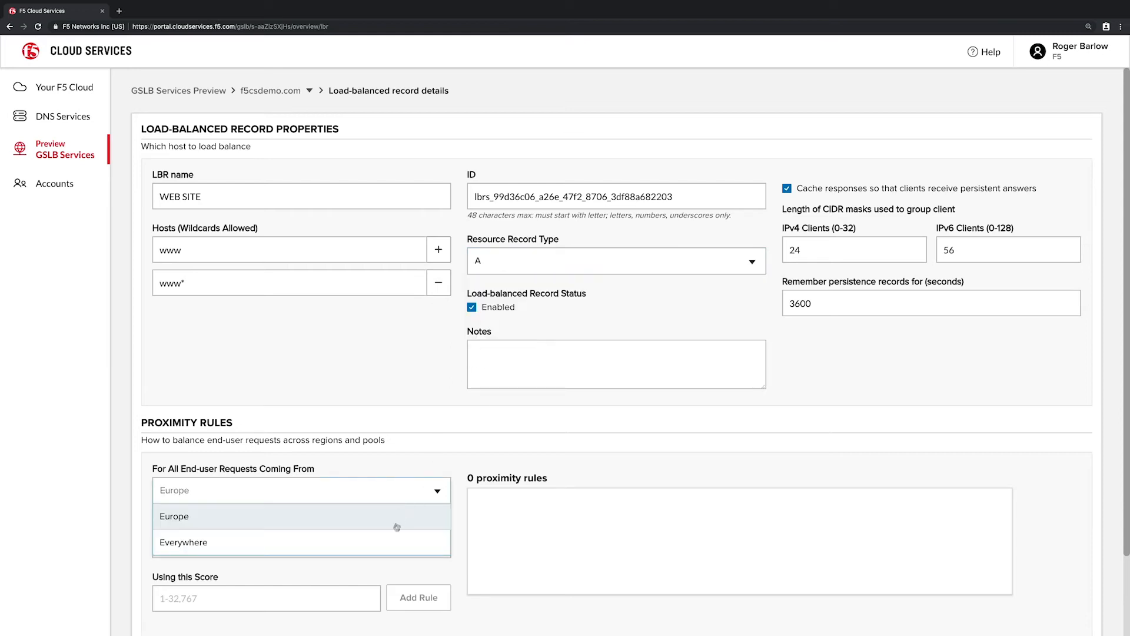
left_click(183, 542)
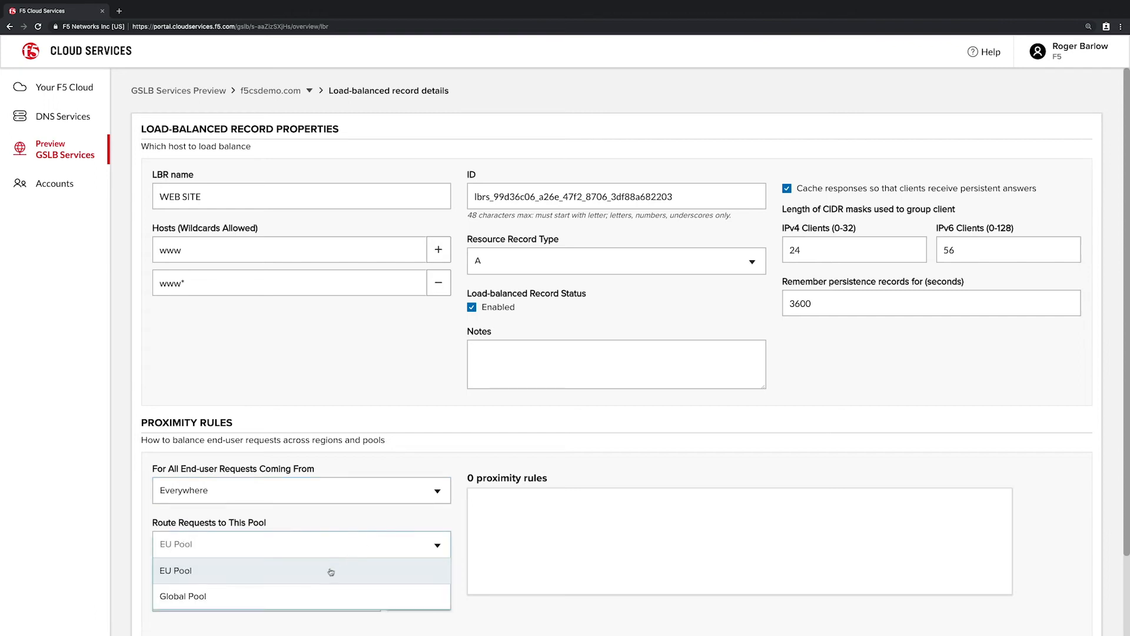
left_click(184, 595)
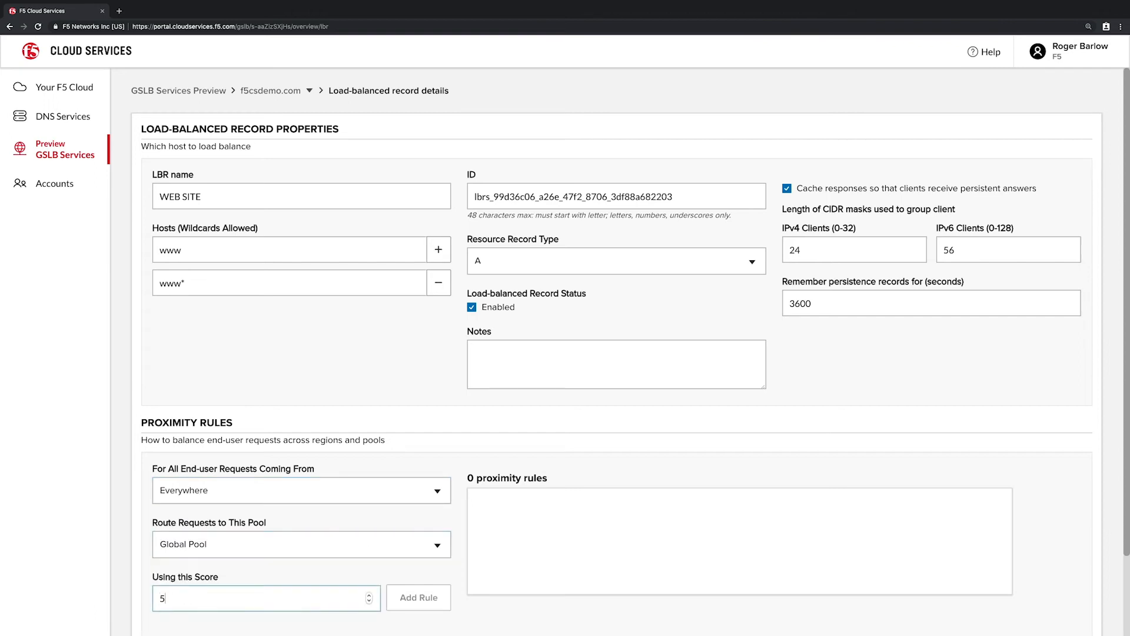
left_click(419, 598)
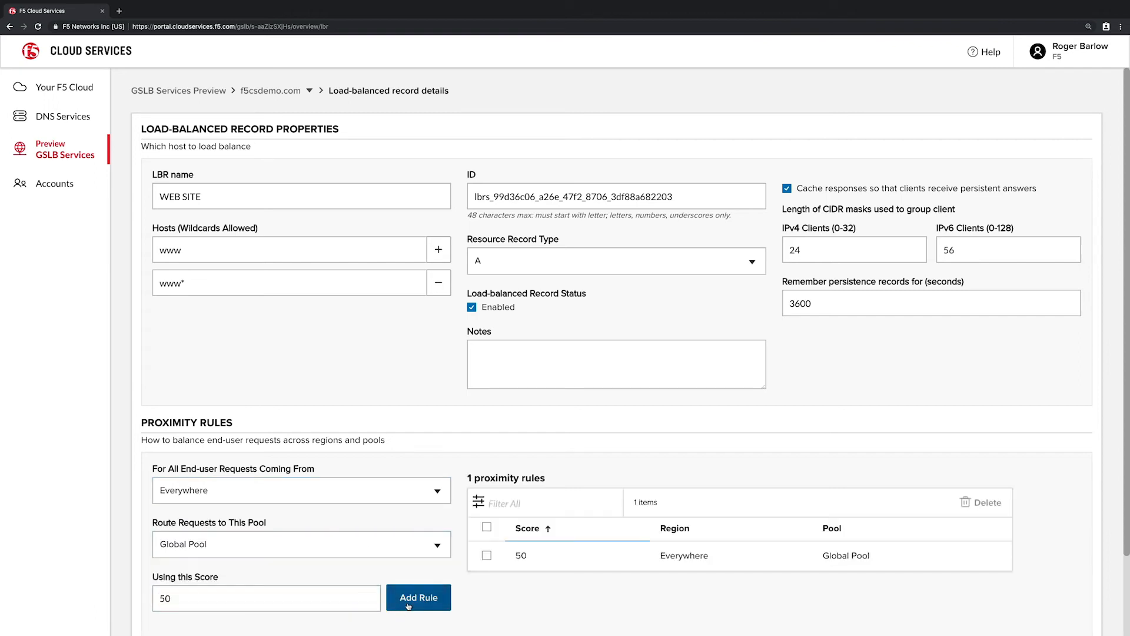
Add a second rule routing Europe requests to EU Pool with score 80, and save the record
left_click(302, 491)
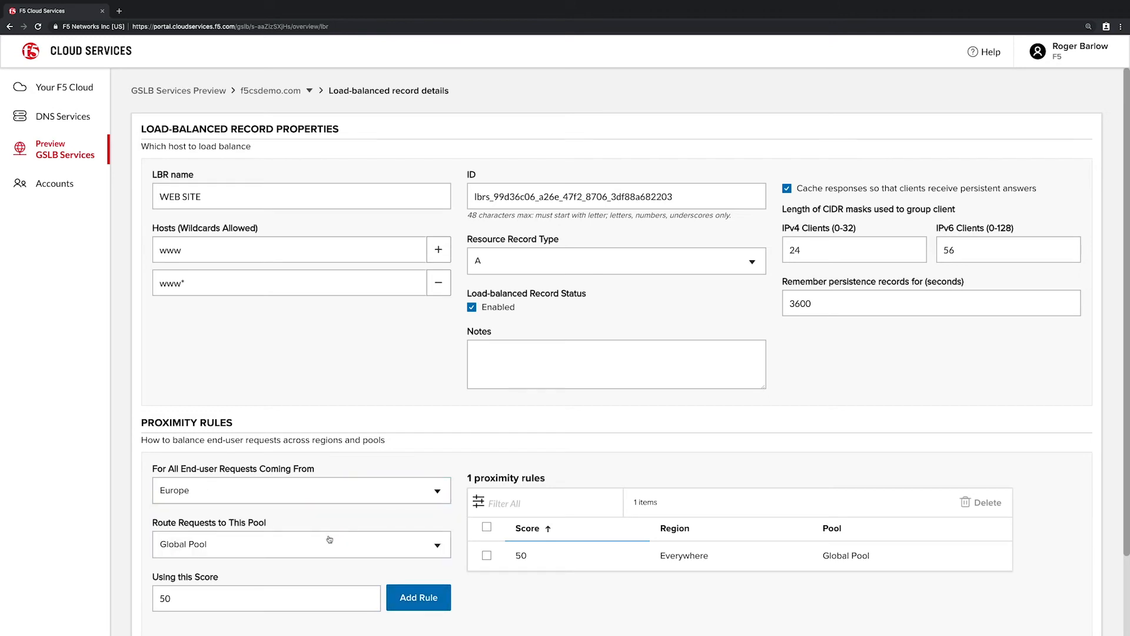
left_click(301, 544)
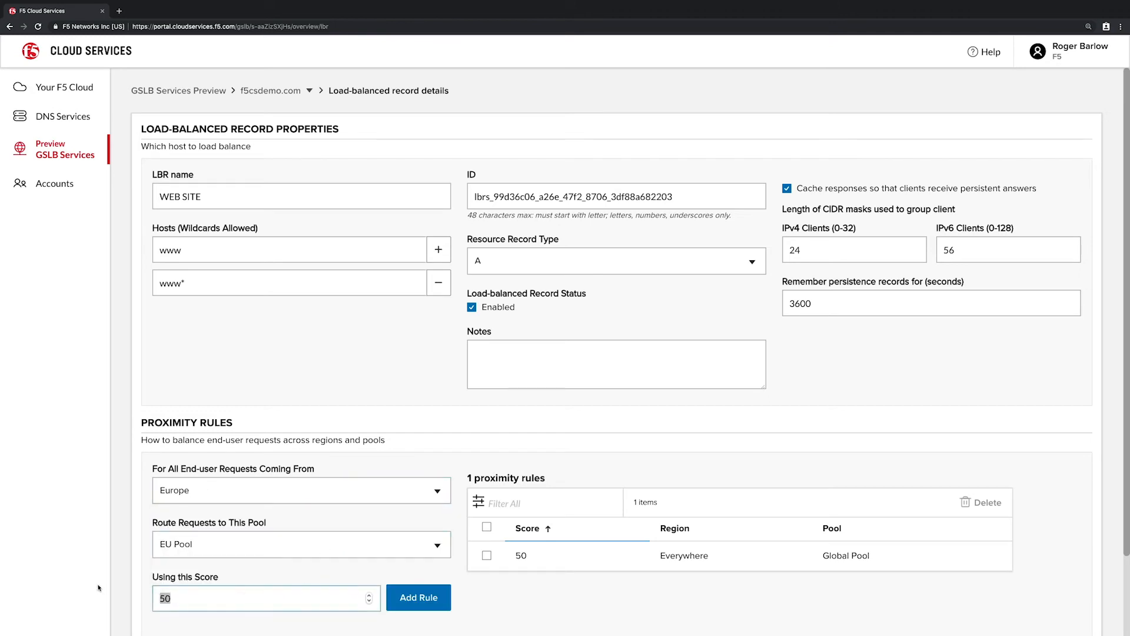
type("80")
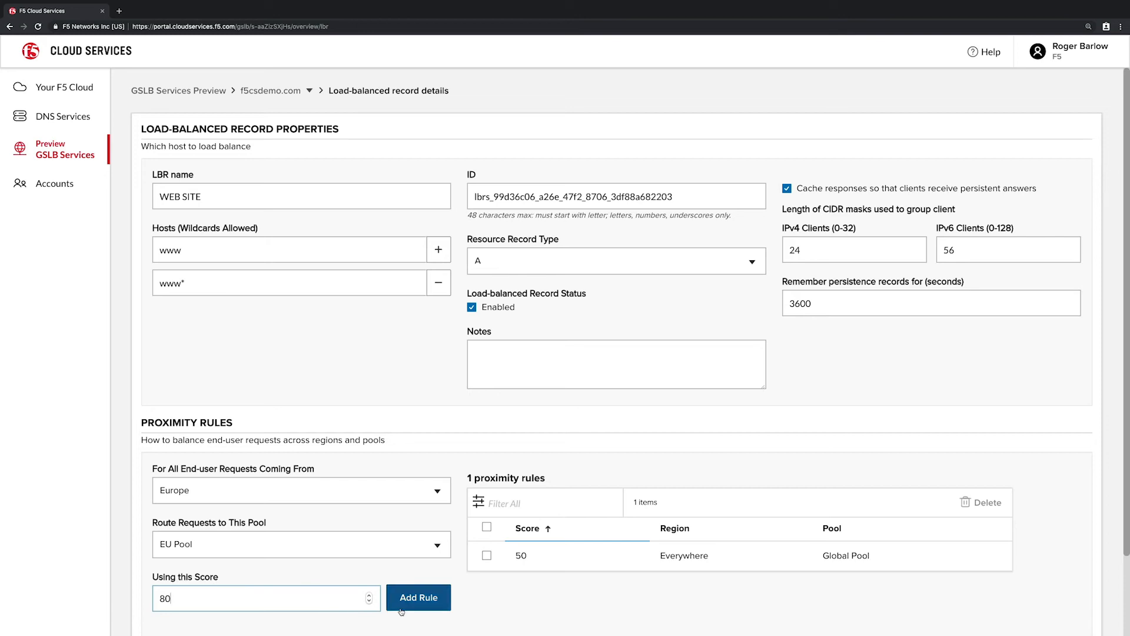
left_click(418, 597)
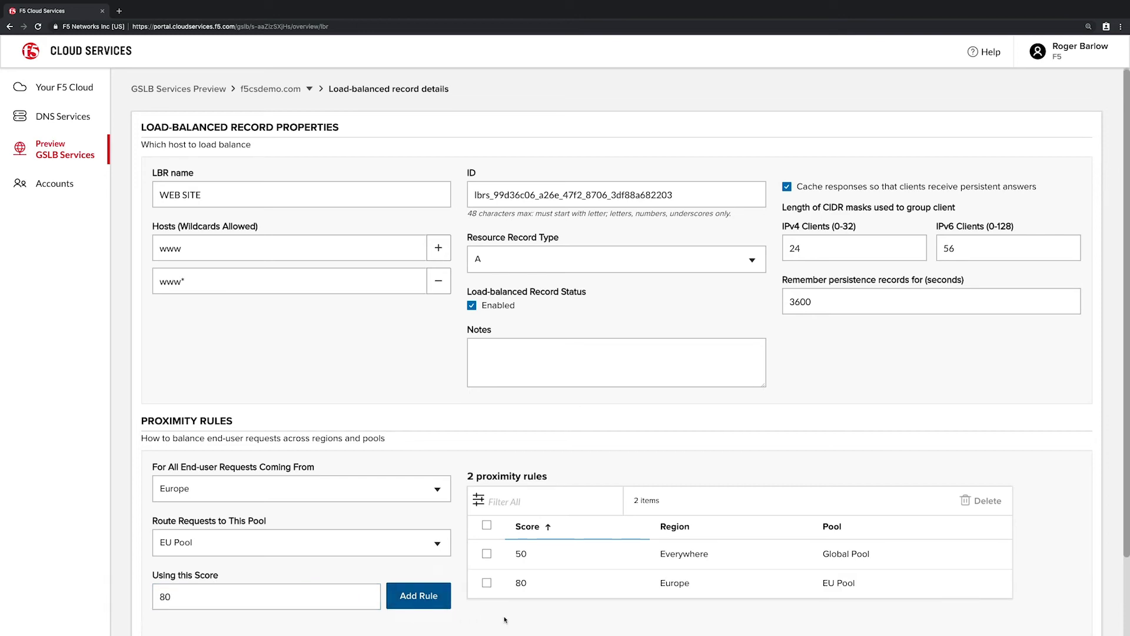
scroll("down", 3)
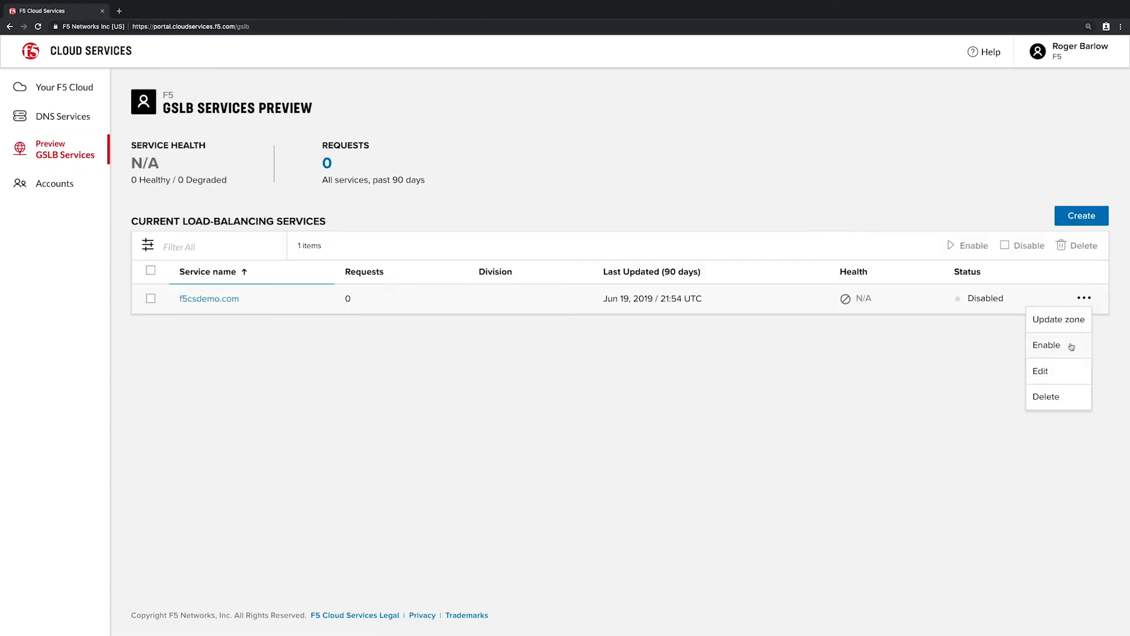
Enable f5csdemo.com from its row menu so it reports Healthy and begins deploying
left_click(1046, 345)
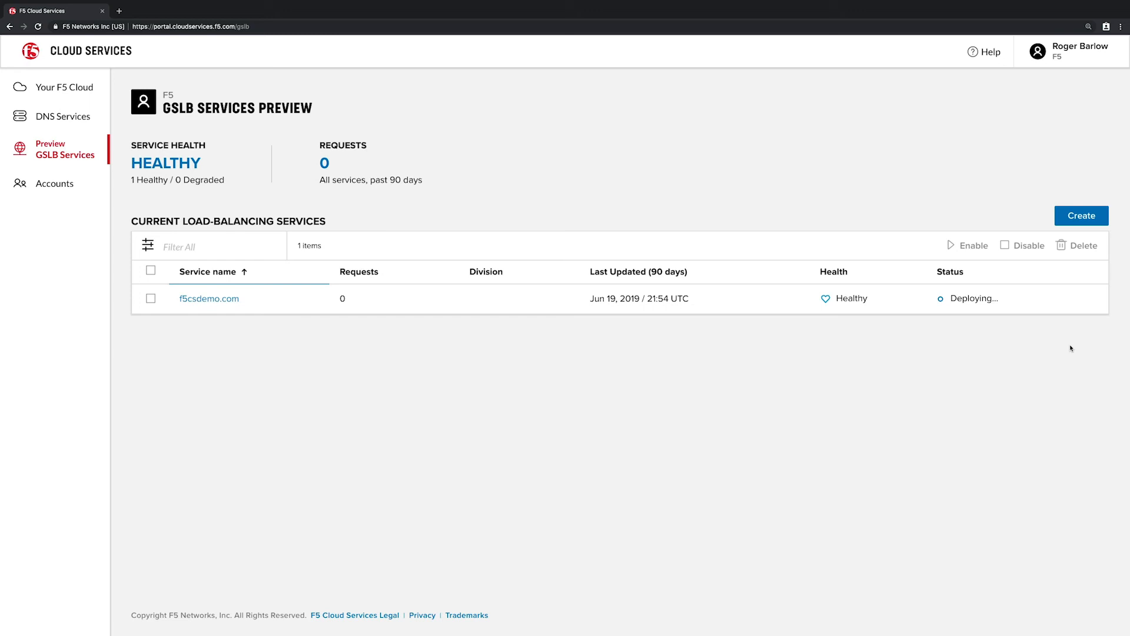
left_click(974, 298)
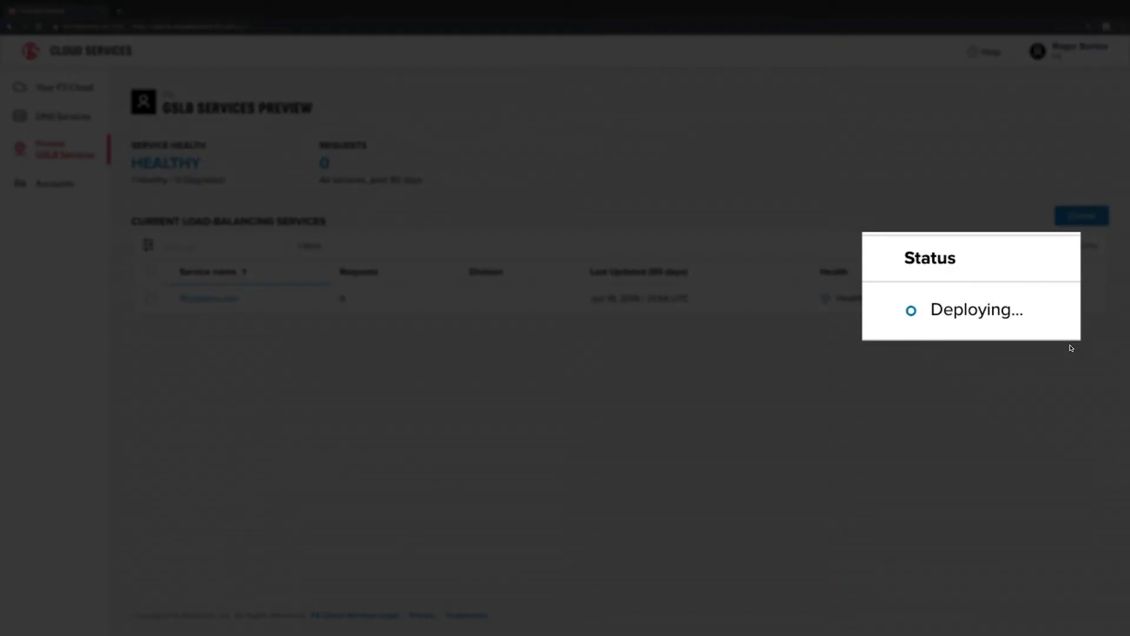